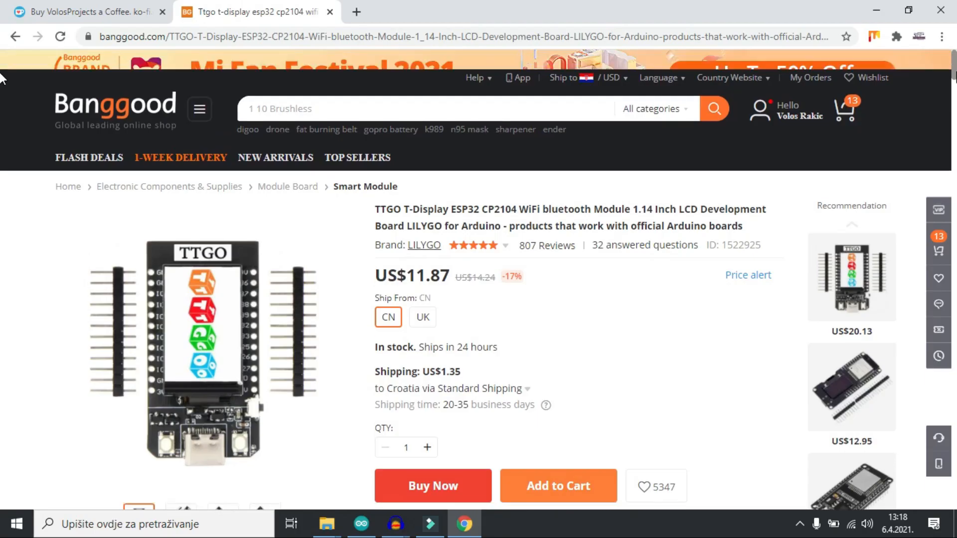
Scroll through the top of the sketch reviewing the includes and setup code
scroll(down, 3)
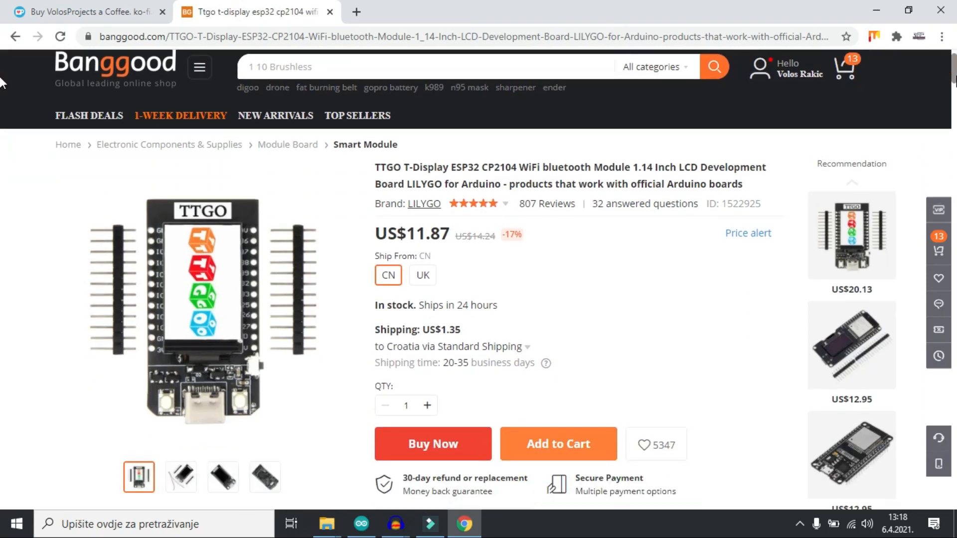
scroll(down, 3)
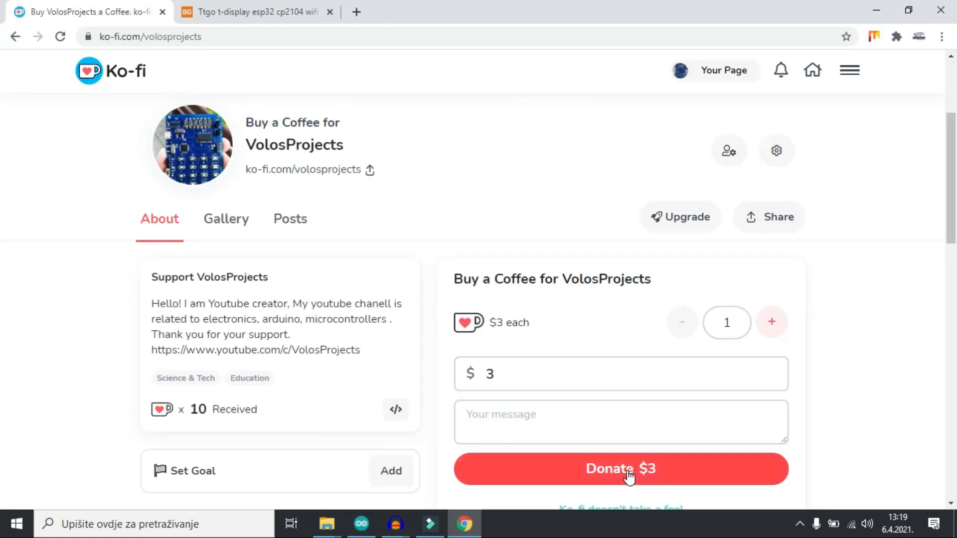
scroll(down, 3)
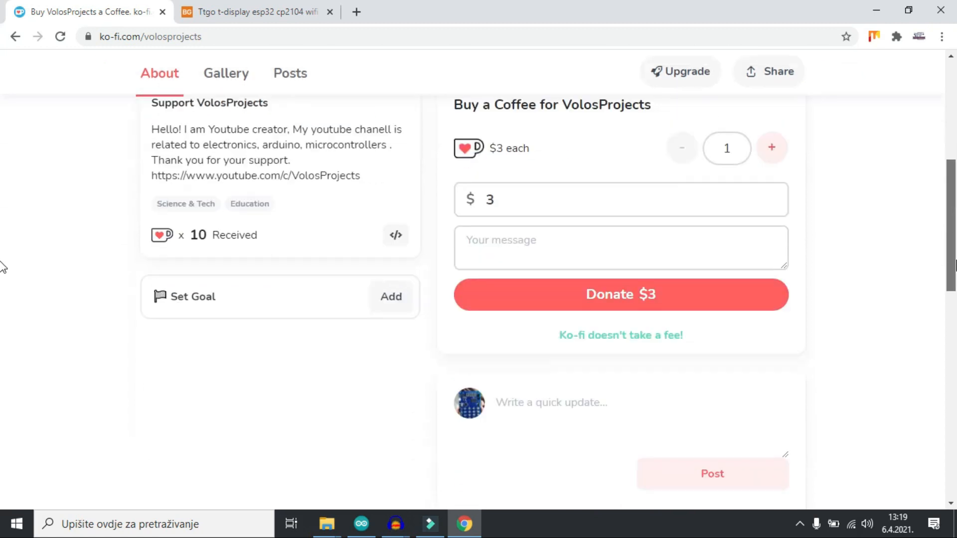
scroll(up, 3)
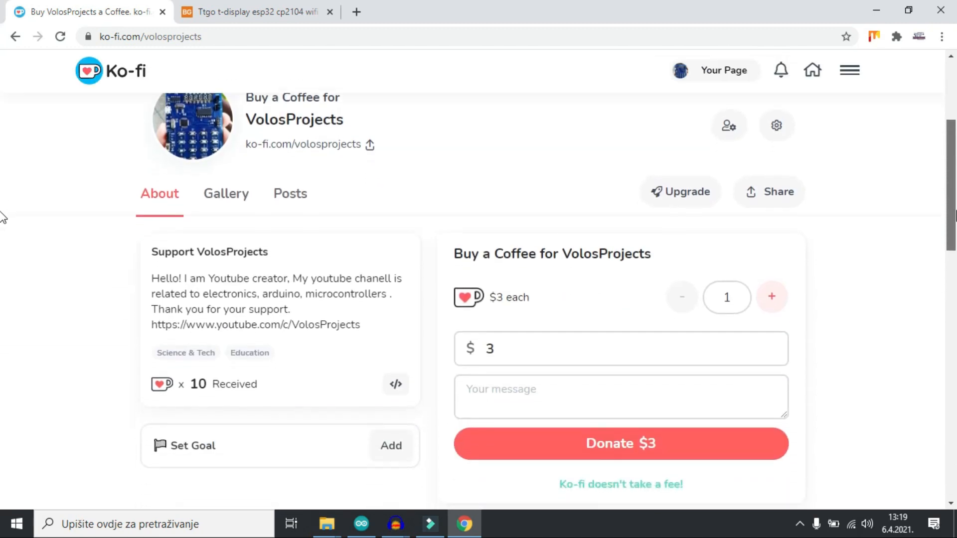
scroll(down, 3)
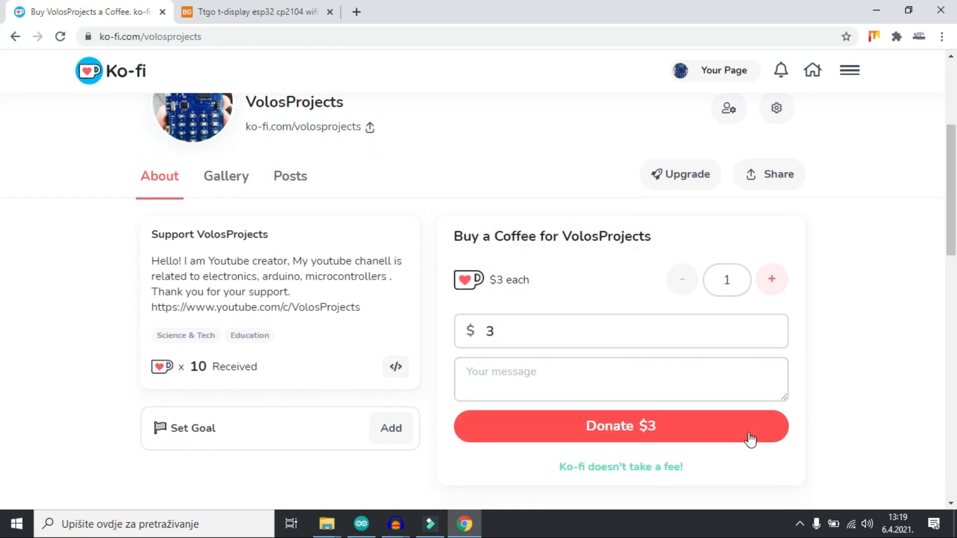
click(360, 523)
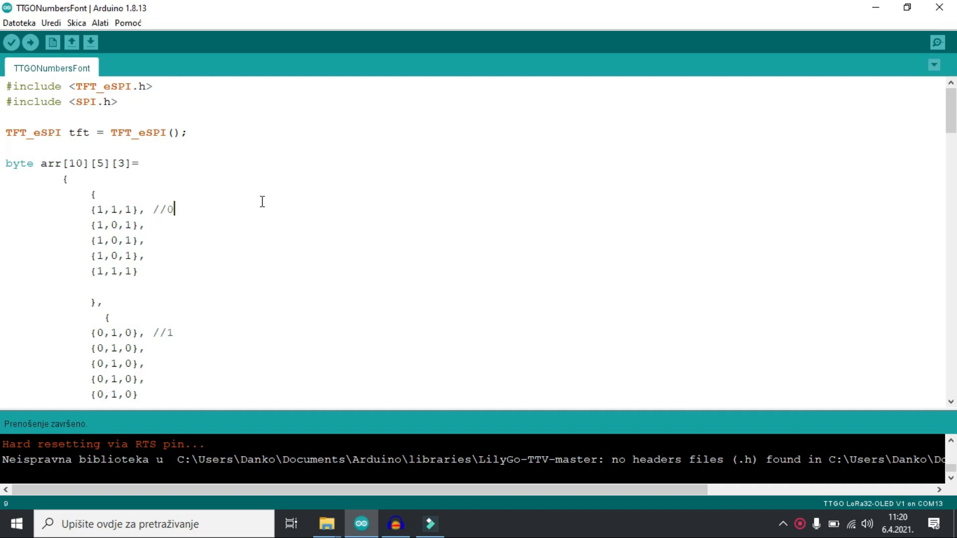
mouse_move(102, 213)
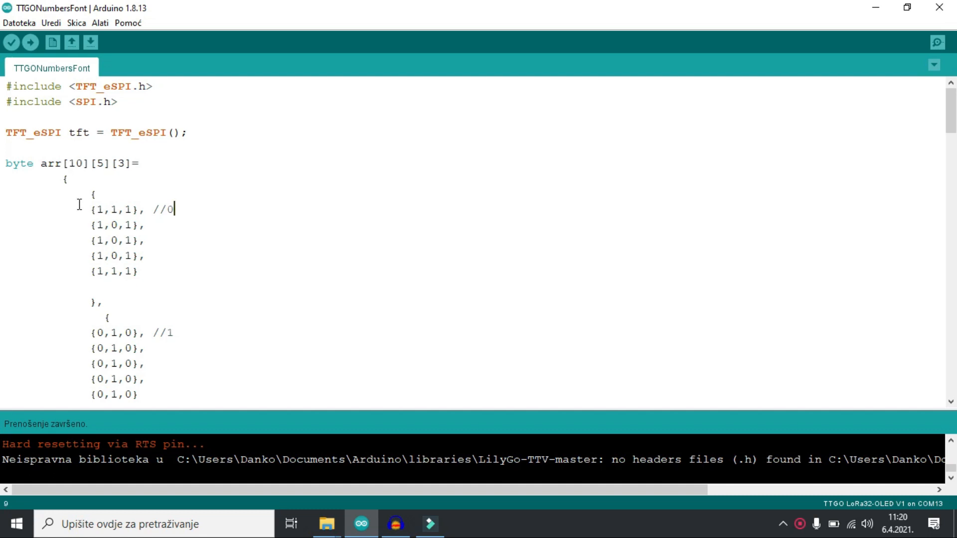
mouse_move(144, 189)
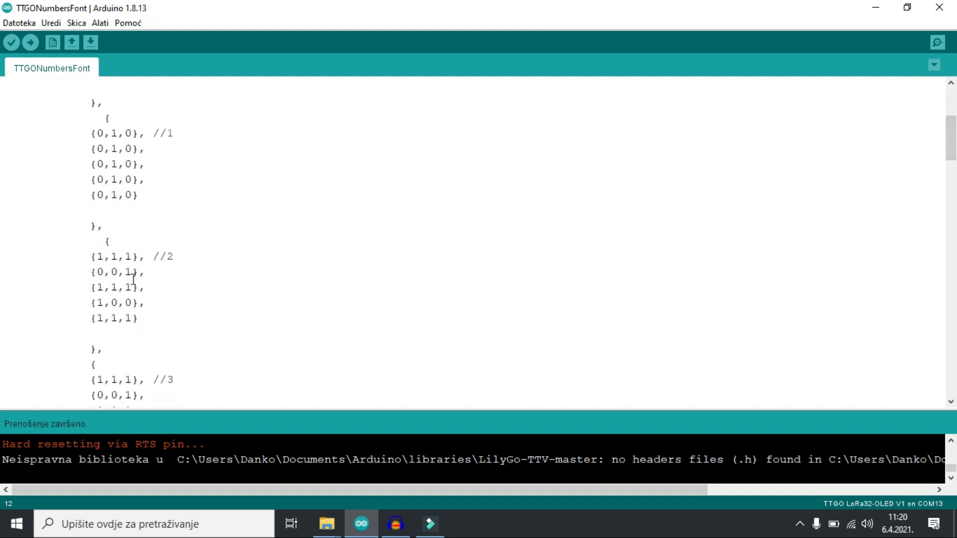
mouse_move(934, 149)
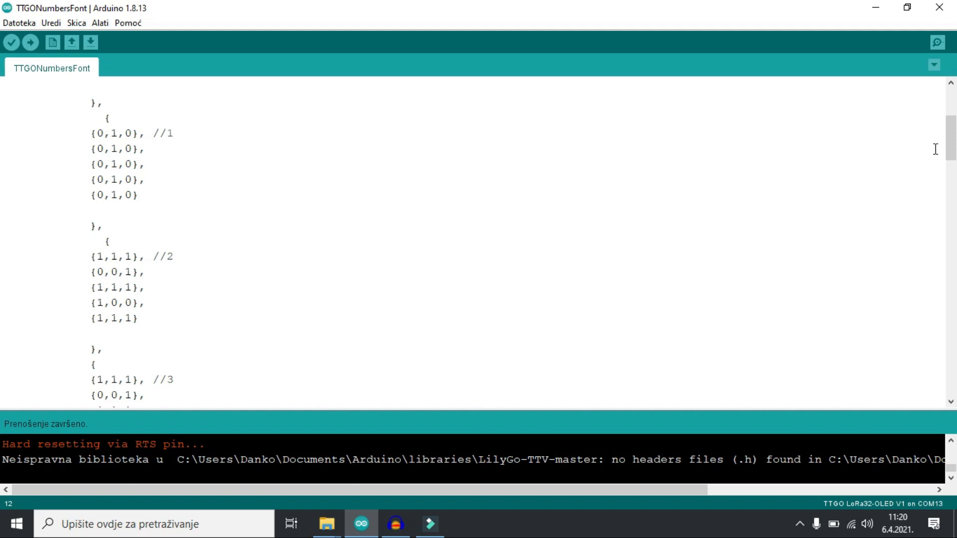
Review the TFT_GREEN digit colour and the box size variables
scroll(down, 3)
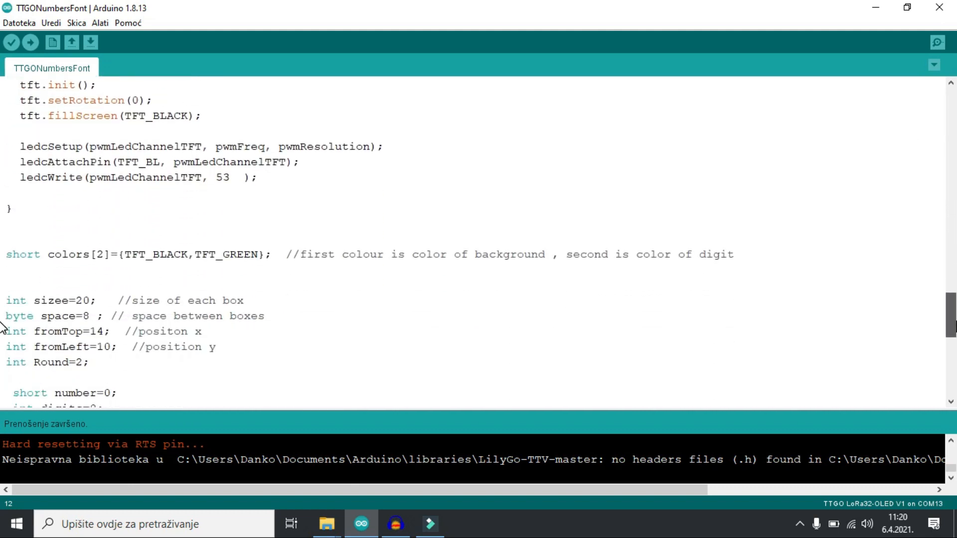
scroll(down, 3)
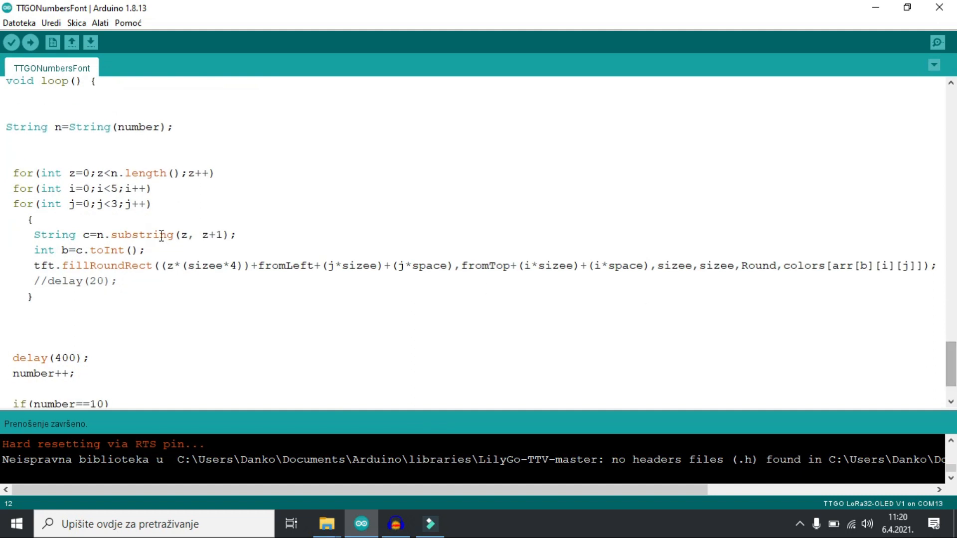
mouse_move(683, 381)
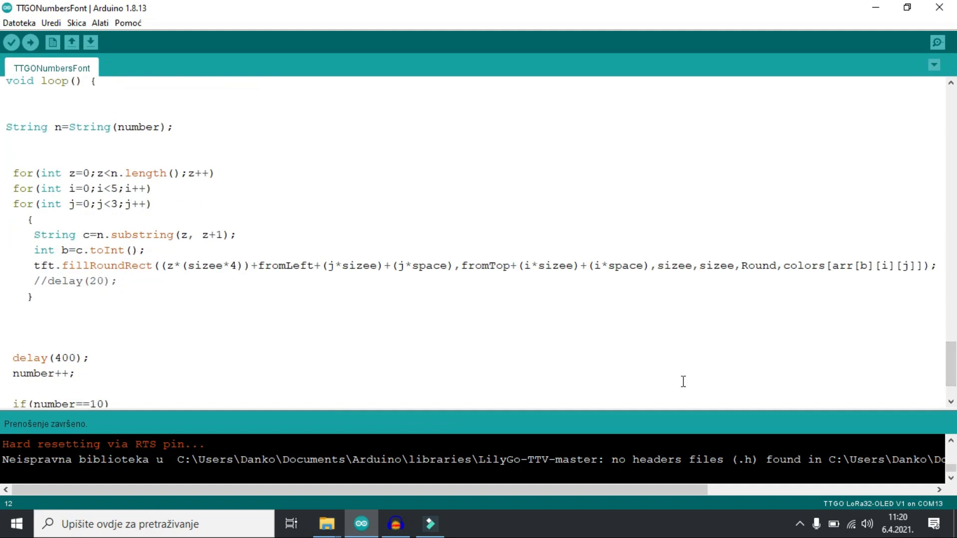
mouse_move(250, 278)
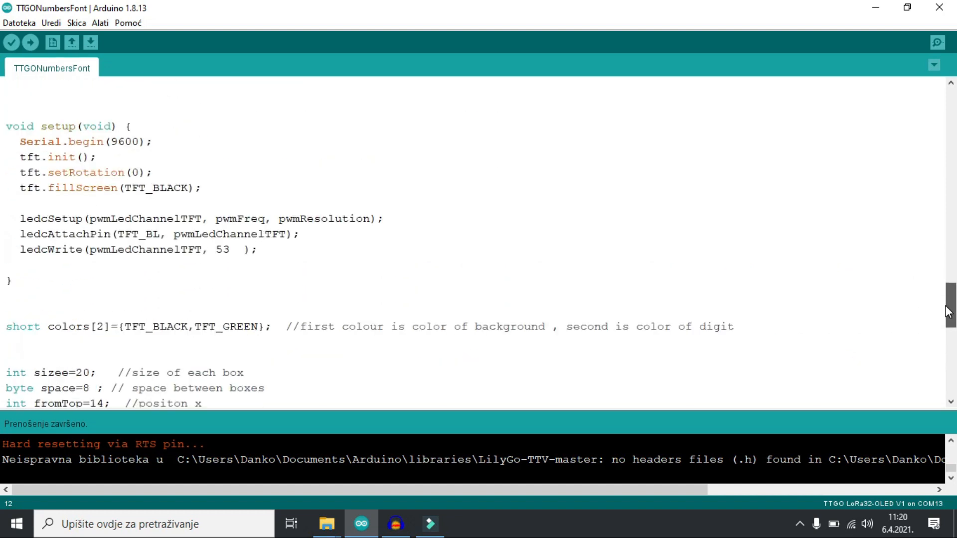
scroll(down, 3)
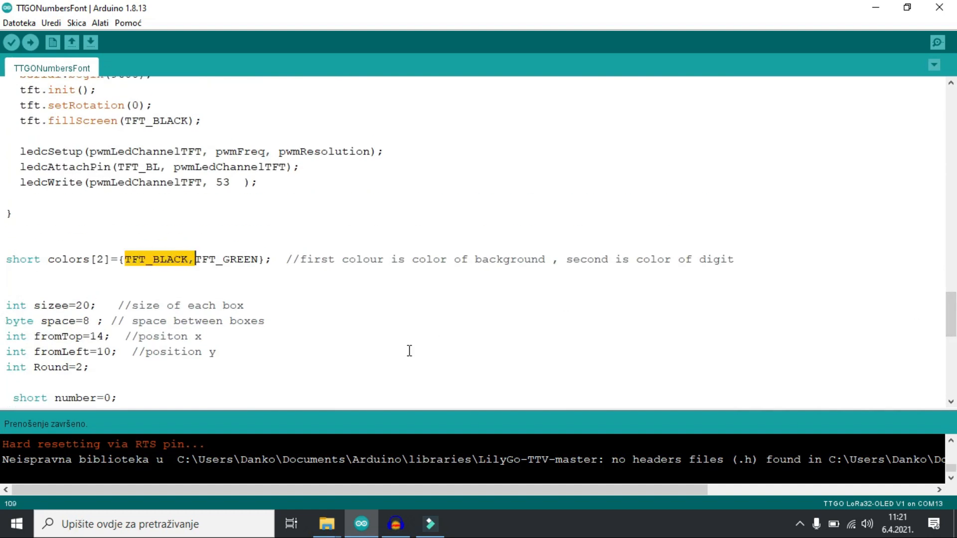
mouse_move(365, 307)
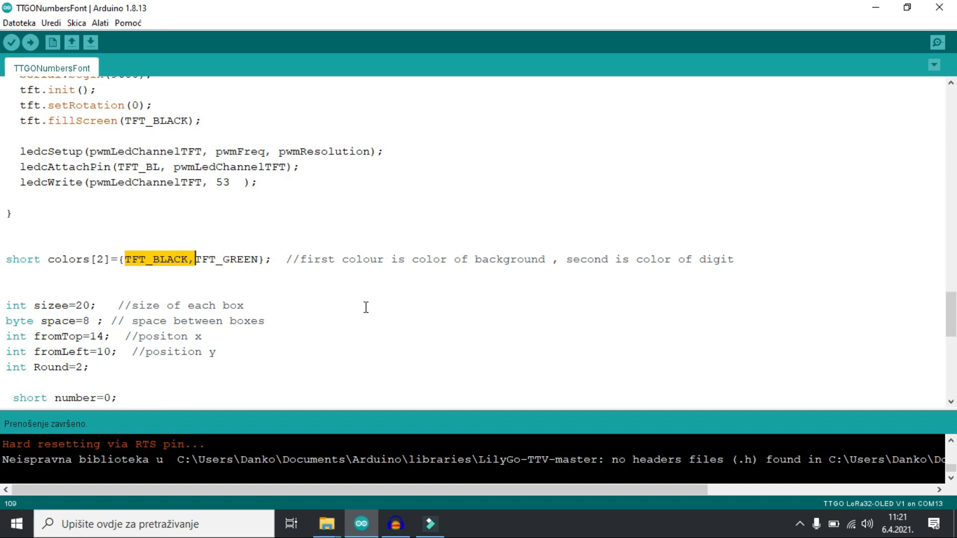
click(193, 252)
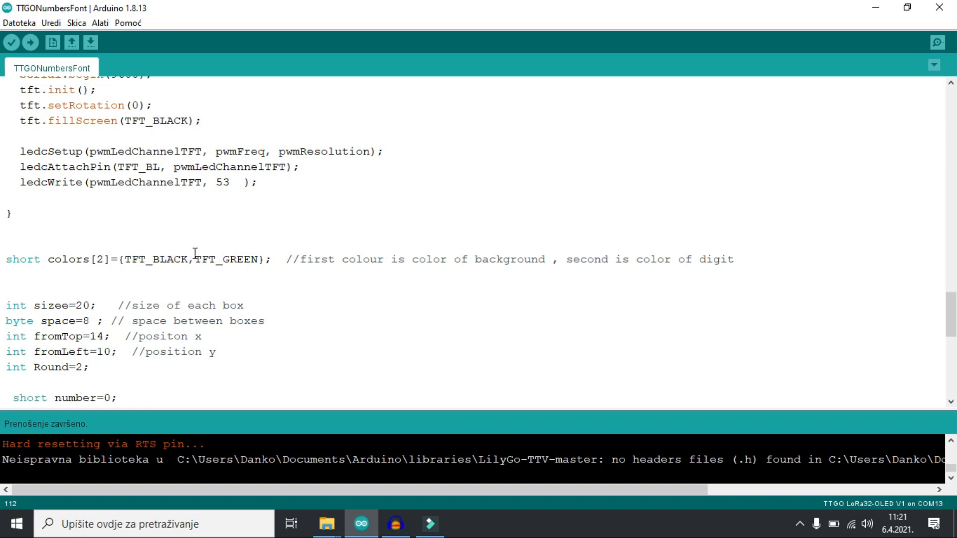
double_click(226, 259)
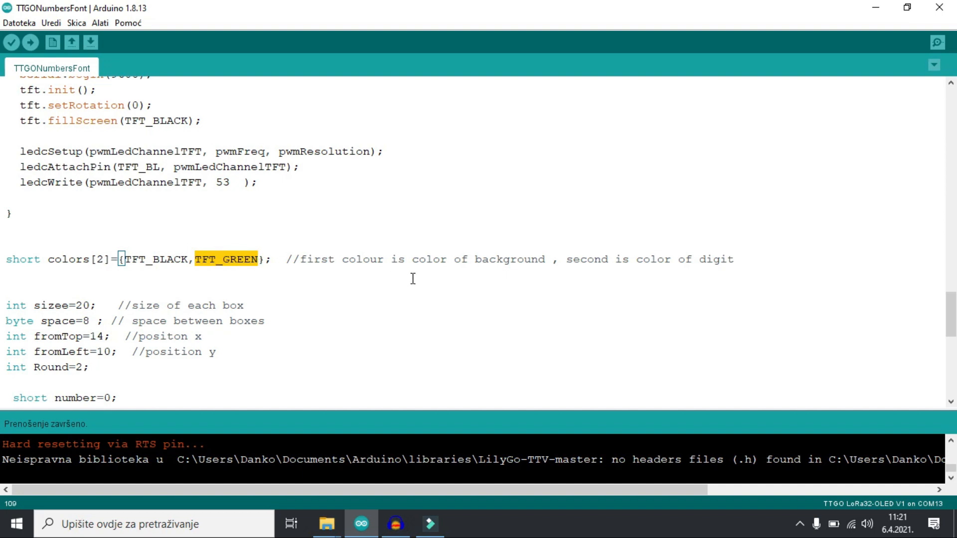
scroll(down, 3)
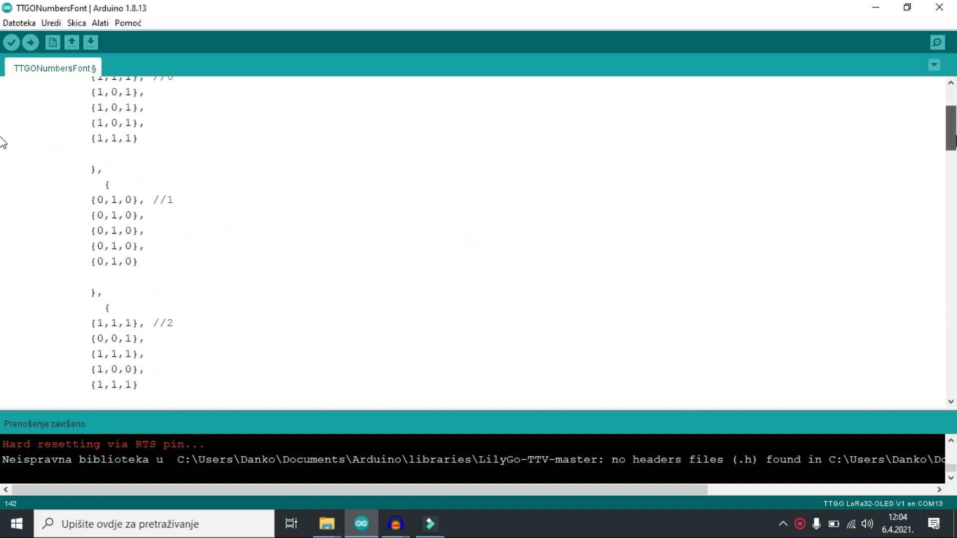
scroll(down, 3)
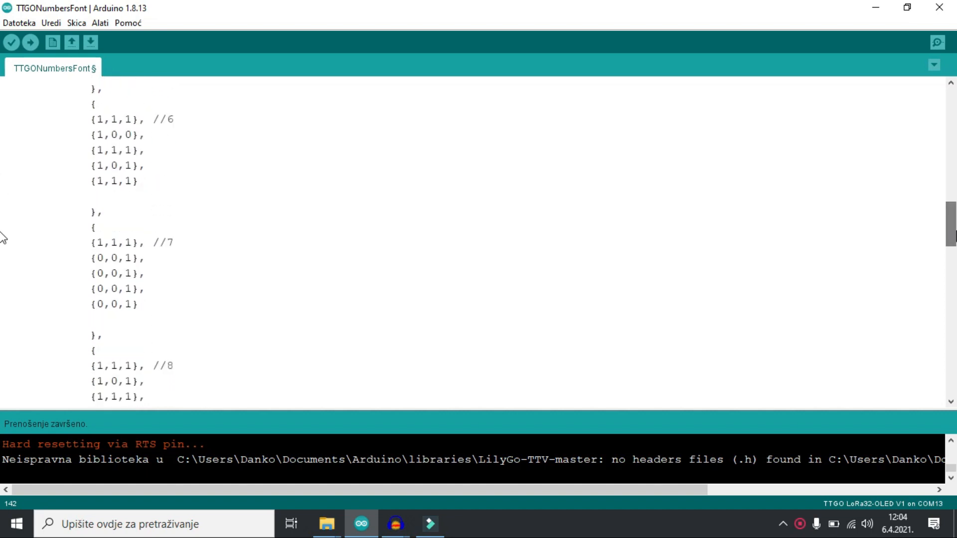
drag(92, 118, 138, 181)
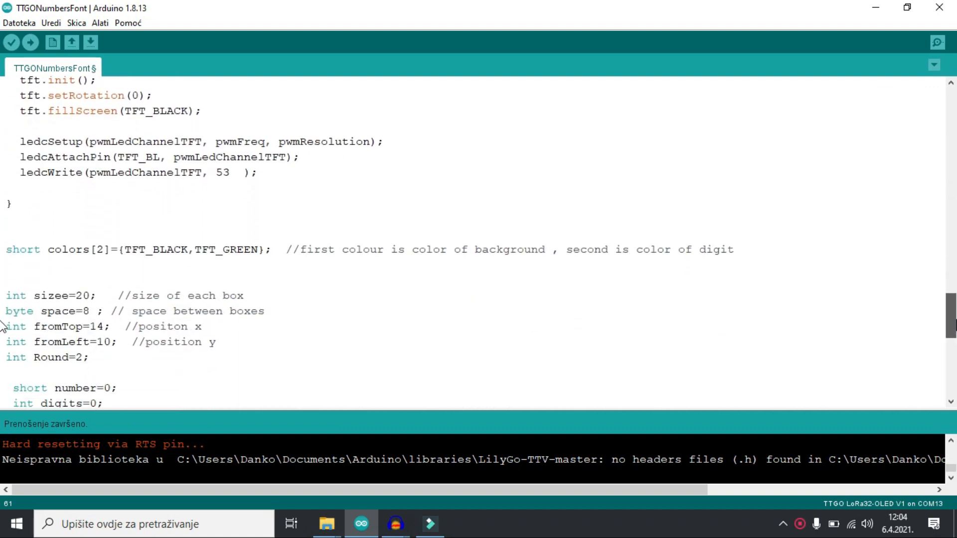
After reviewing fromTop and fromLeft, change 'int Round=2;' to Round=0 for square box corners
scroll(down, 3)
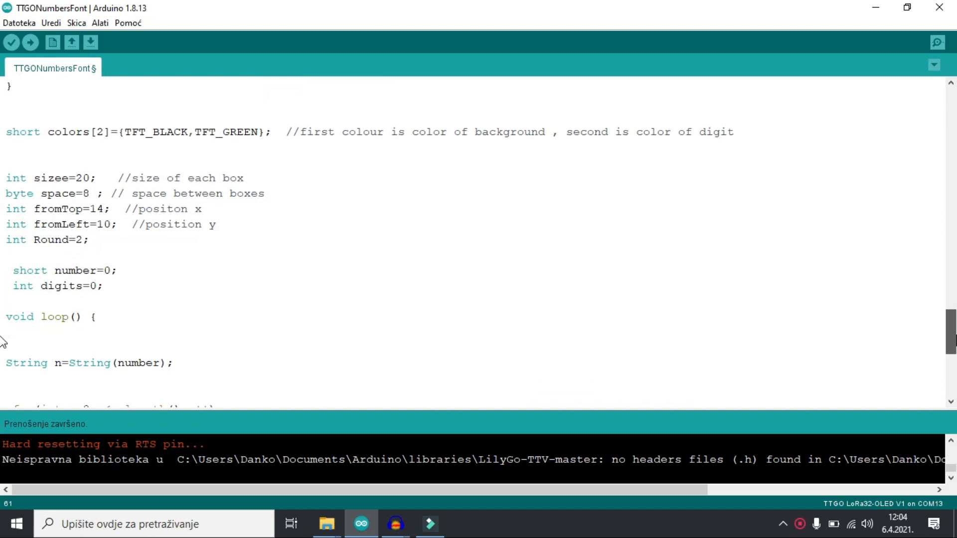
scroll(down, 3)
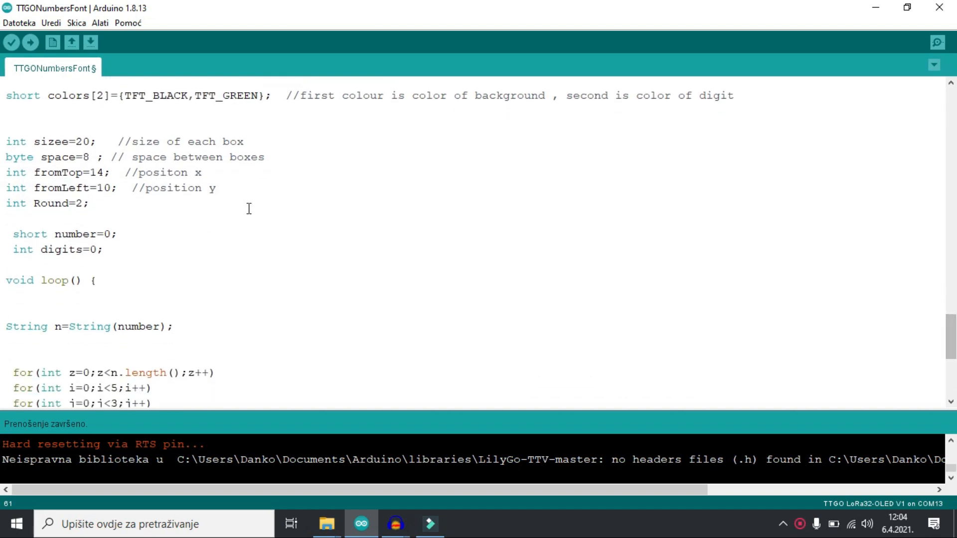
drag(100, 140, 244, 140)
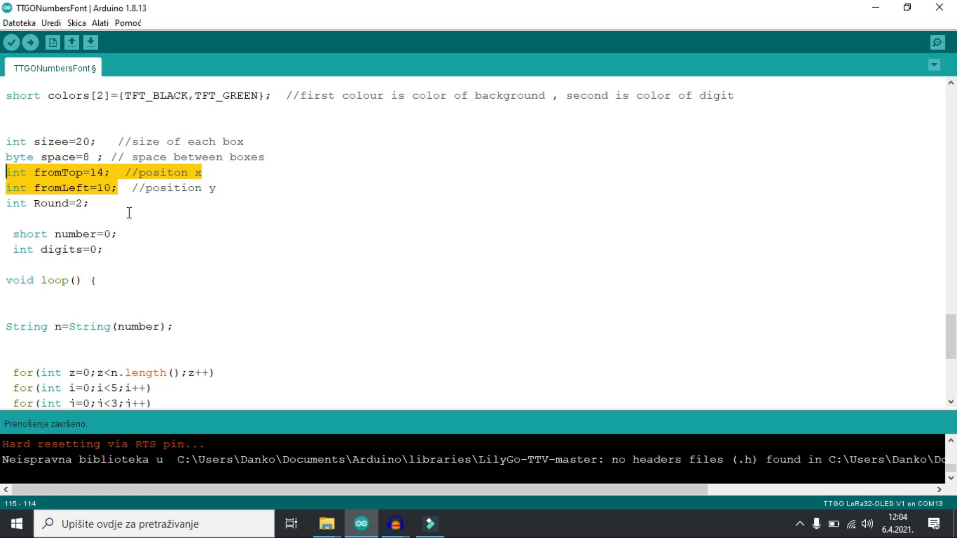
mouse_move(167, 208)
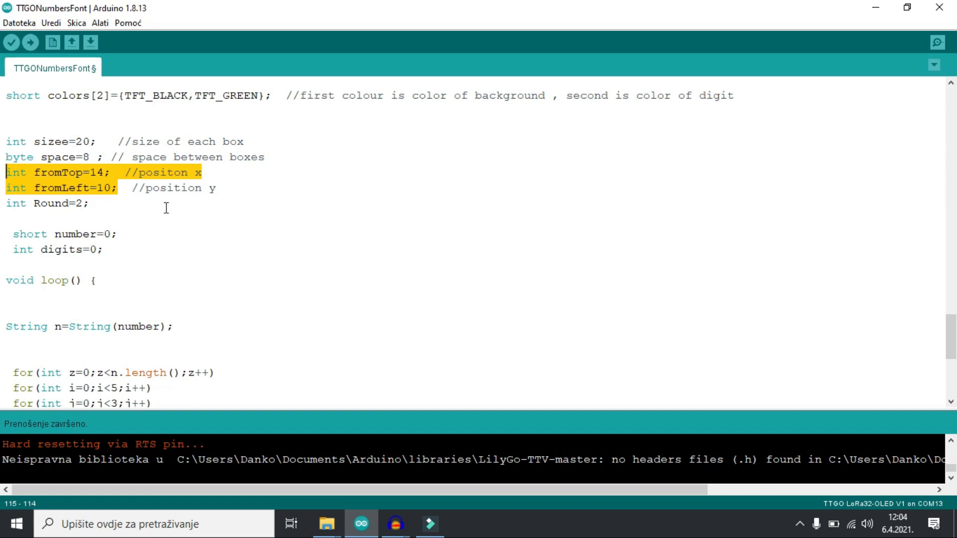
click(102, 204)
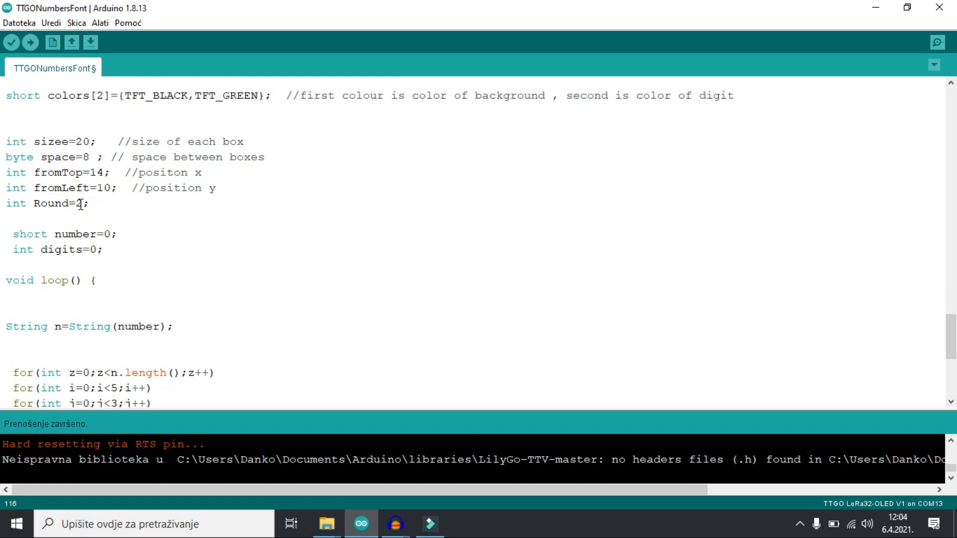
key(backspace)
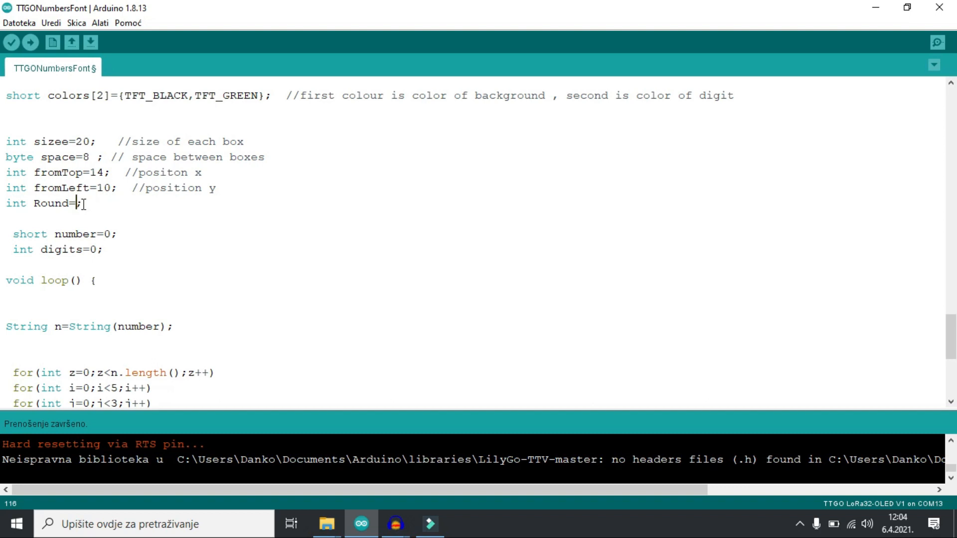
text(0)
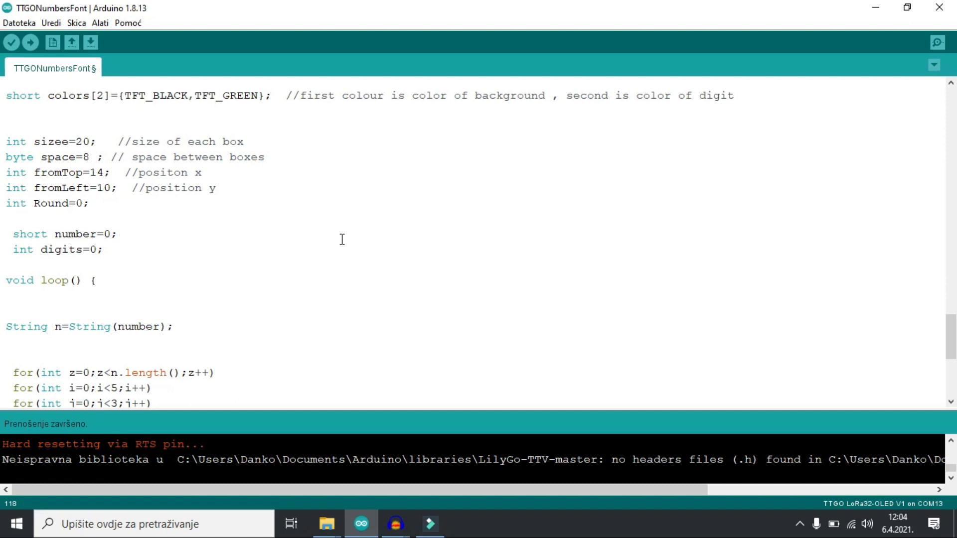
mouse_move(121, 233)
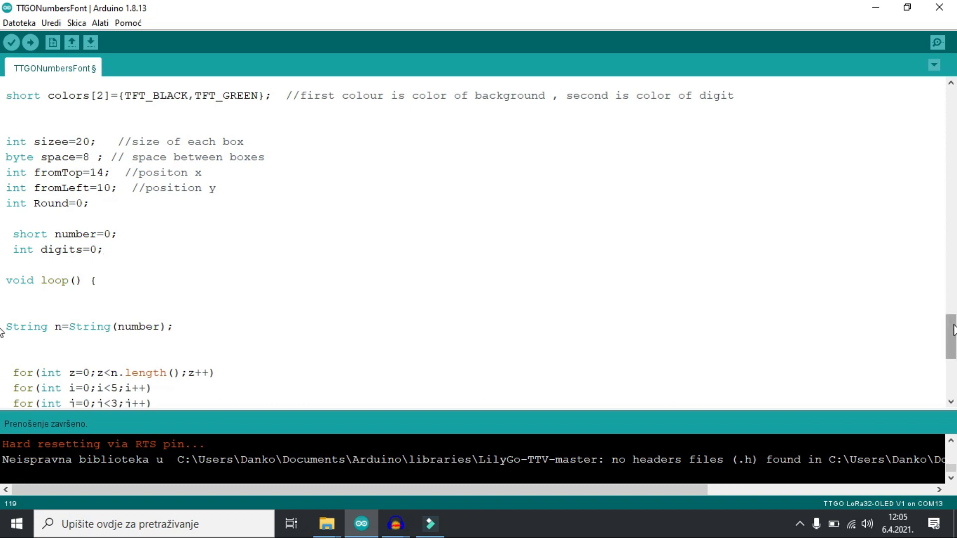
Review the loop's counter reset at 100 and the n string variable
scroll(down, 3)
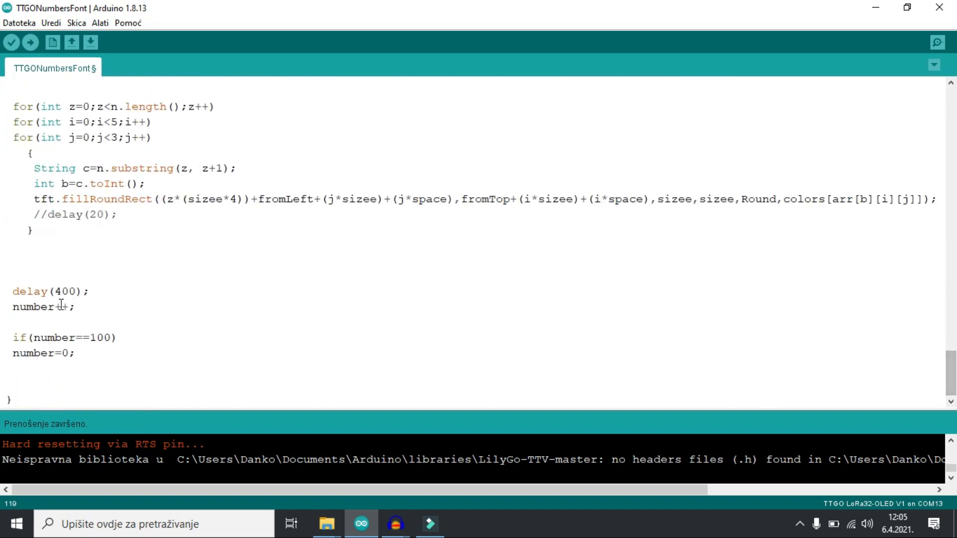
triple_click(40, 306)
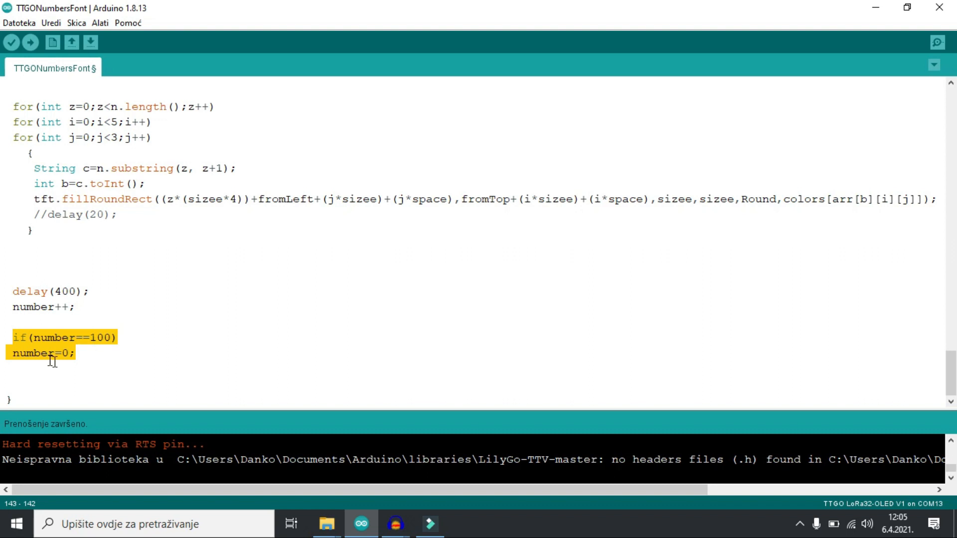
mouse_move(543, 313)
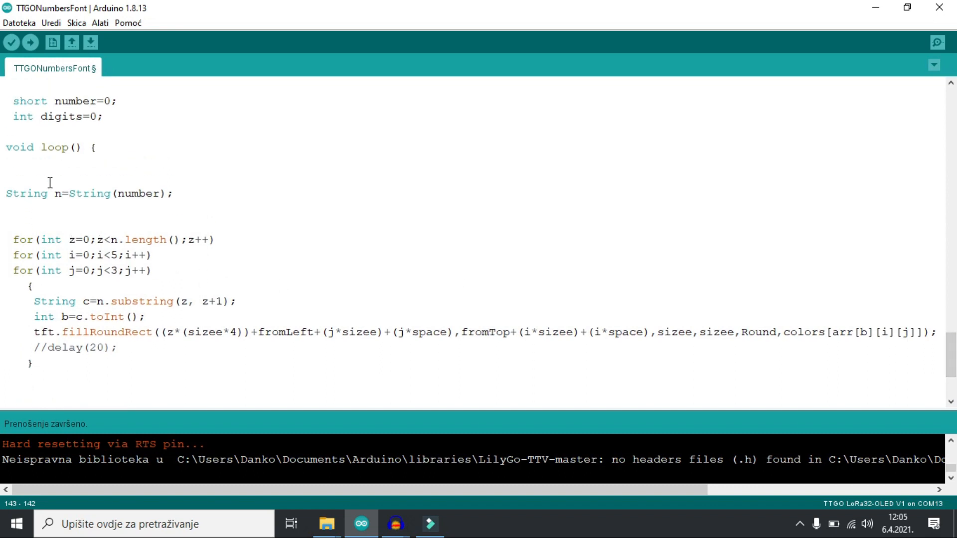
click(60, 193)
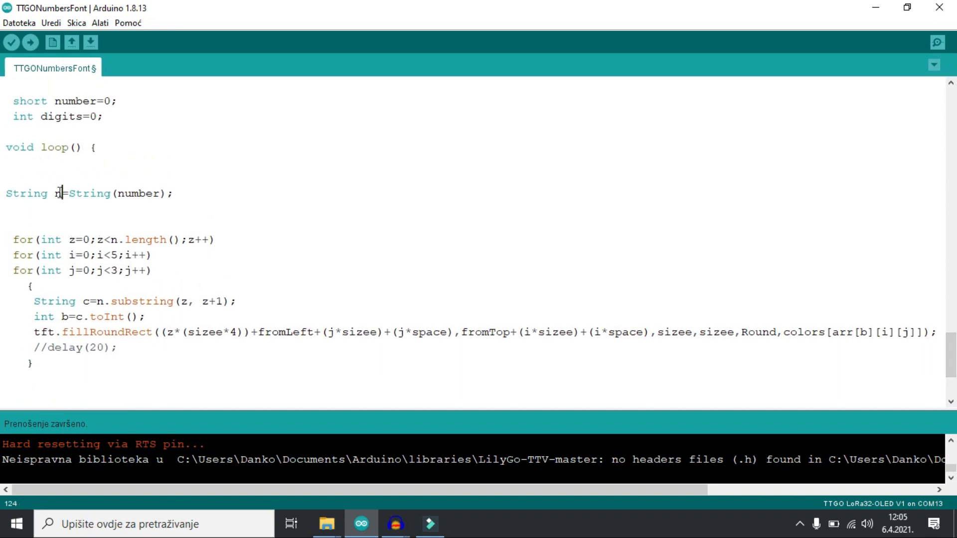
Highlight variable n and the nested 5x3 digit loops, then show the hidden system tray icons
double_click(59, 194)
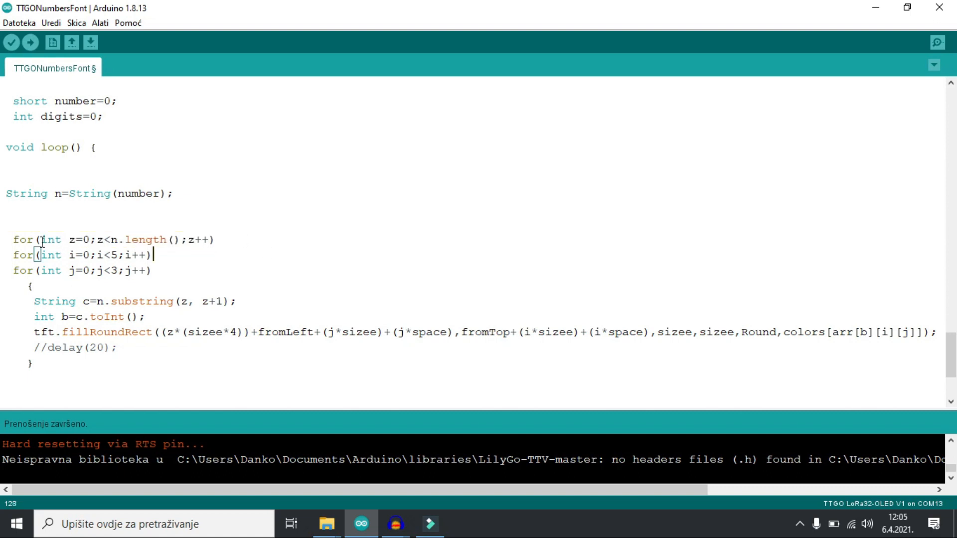
drag(39, 255, 149, 270)
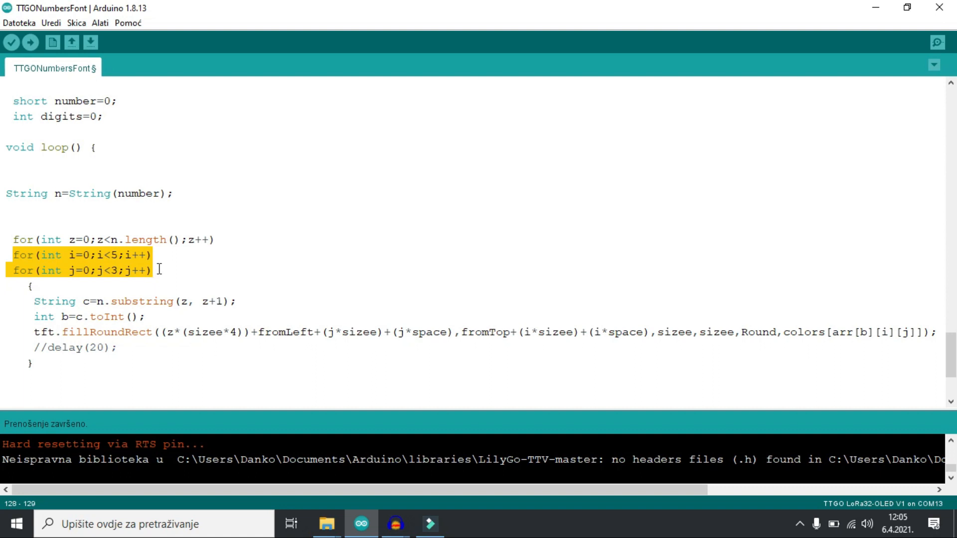
mouse_move(57, 311)
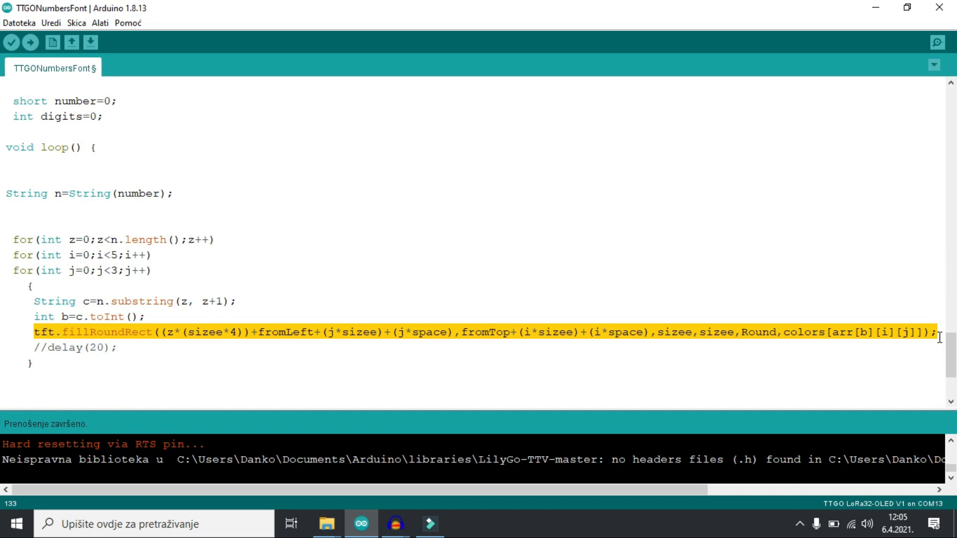
scroll(down, 3)
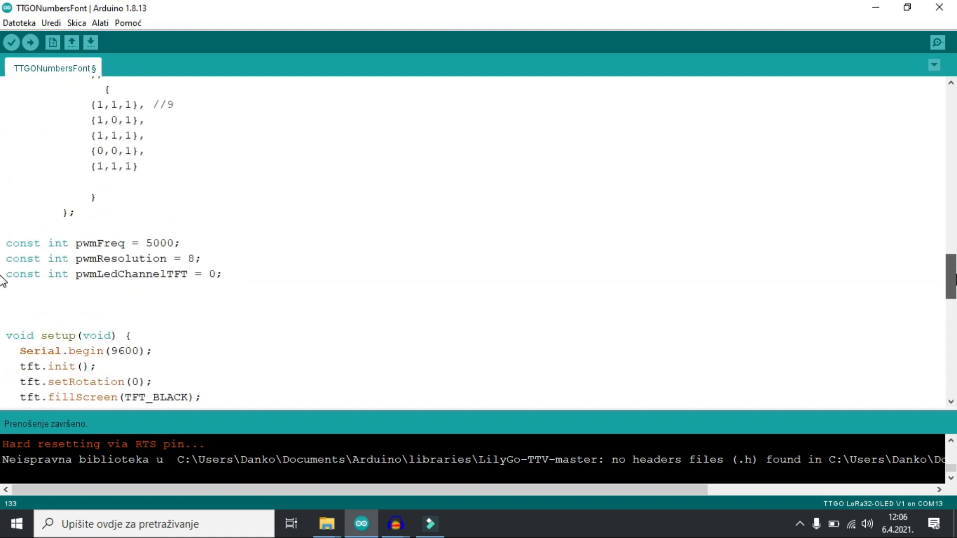
scroll(down, 3)
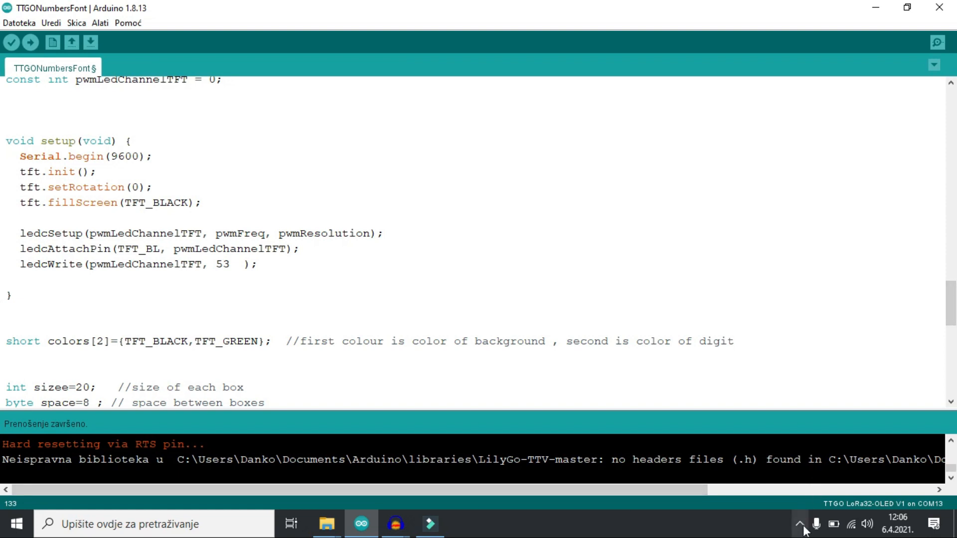
click(800, 523)
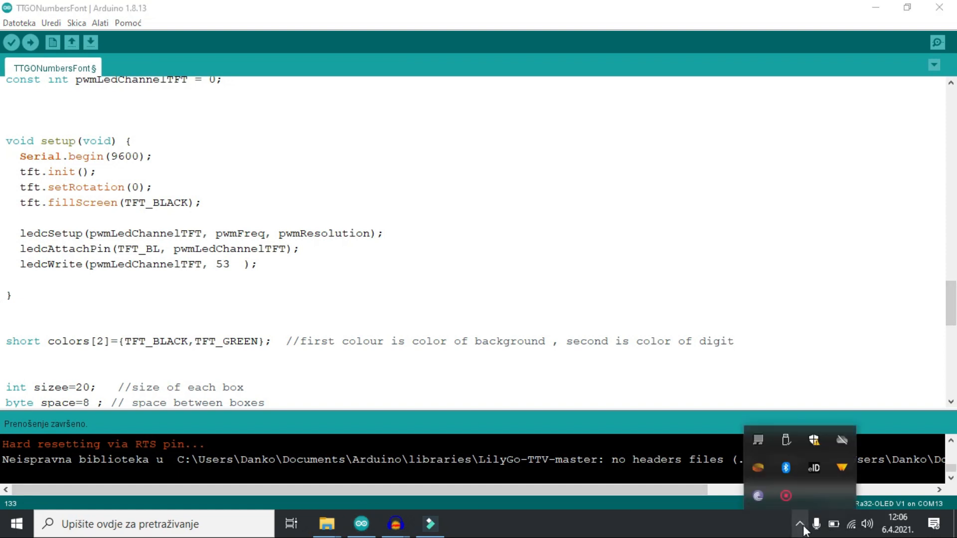